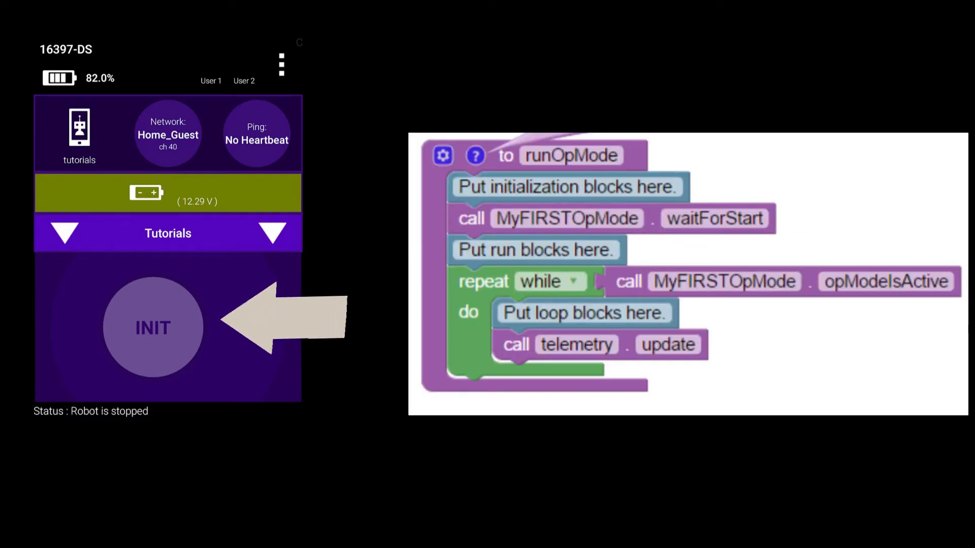
Step: Initialize the Tutorials op mode on the Driver Station and start it running
{"action": "left_click", "coordinate": [152, 327]}
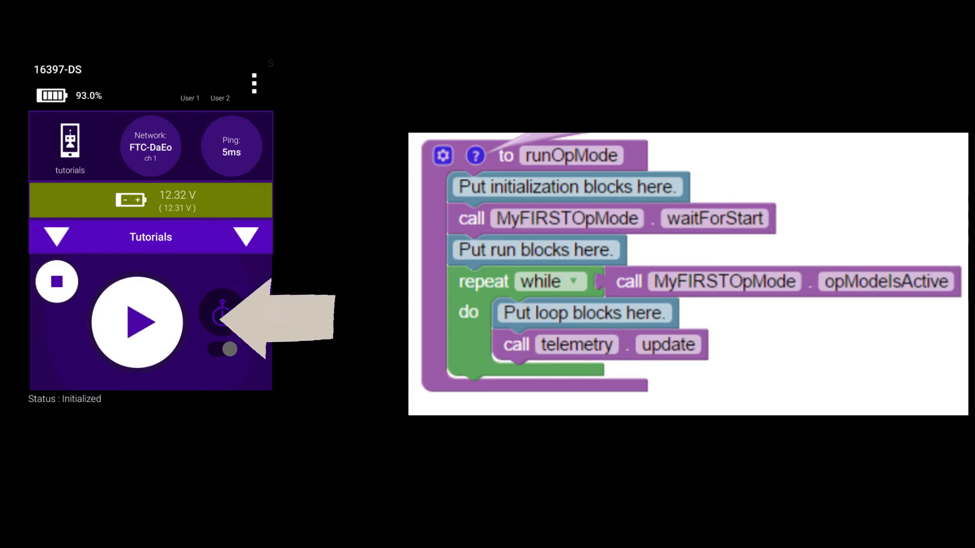
{"action": "left_click", "coordinate": [144, 323]}
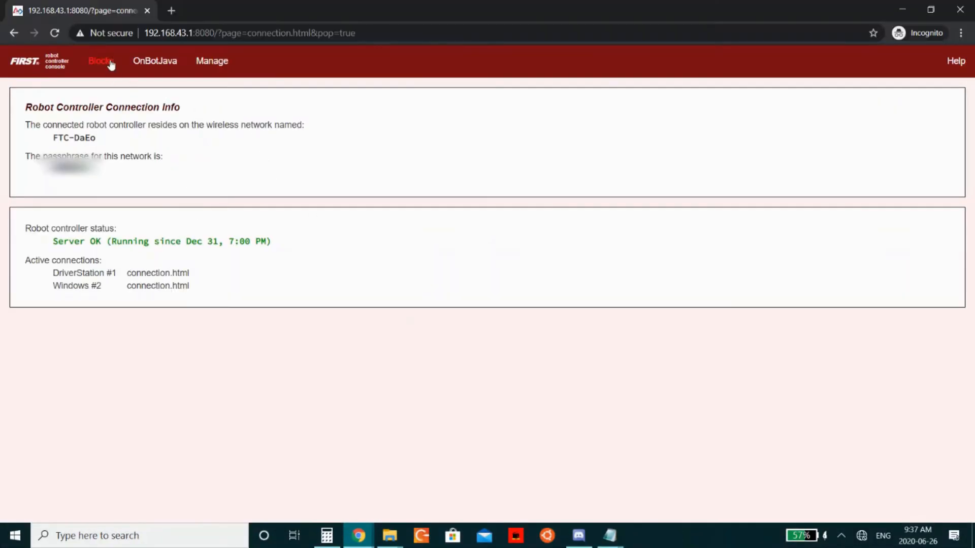
Step: Create a new Blocks op mode named 'Tutorials' from the Blocks op mode list
{"action": "left_click", "coordinate": [100, 61]}
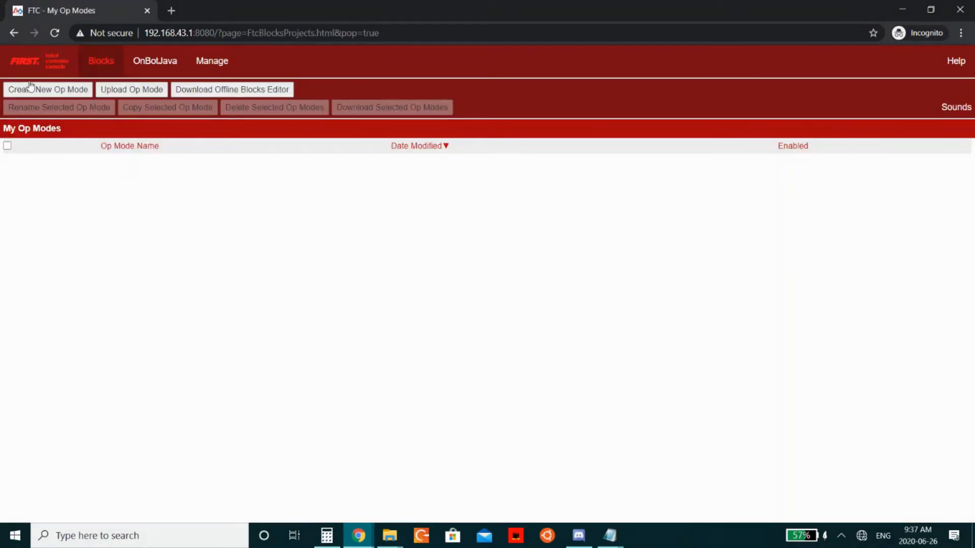
{"action": "left_click", "coordinate": [48, 89]}
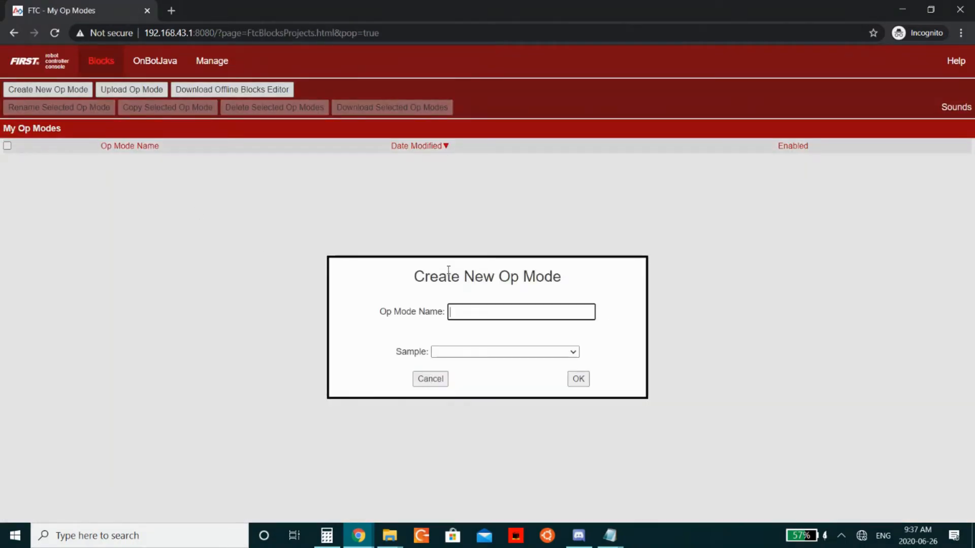
{"action": "type", "text": "tutori"}
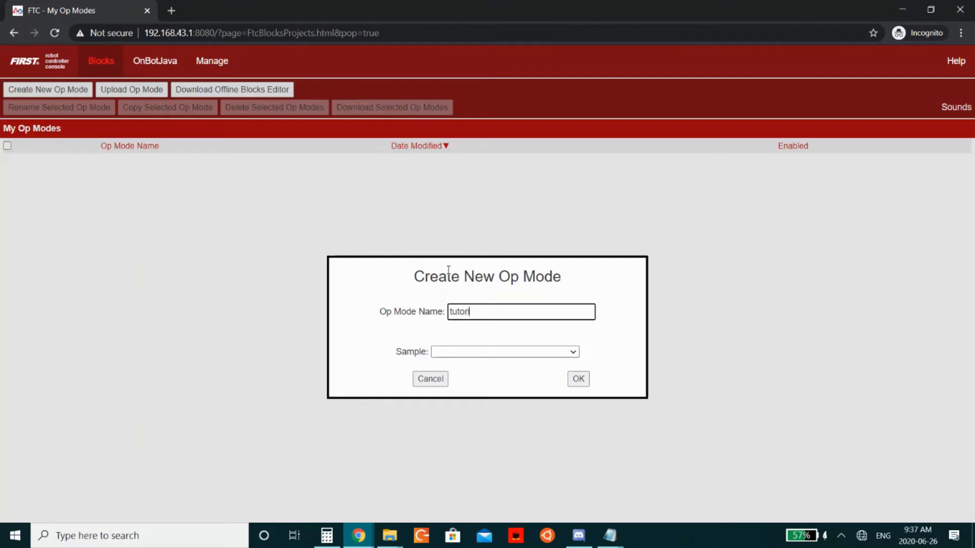
{"action": "type", "text": "Tutorials"}
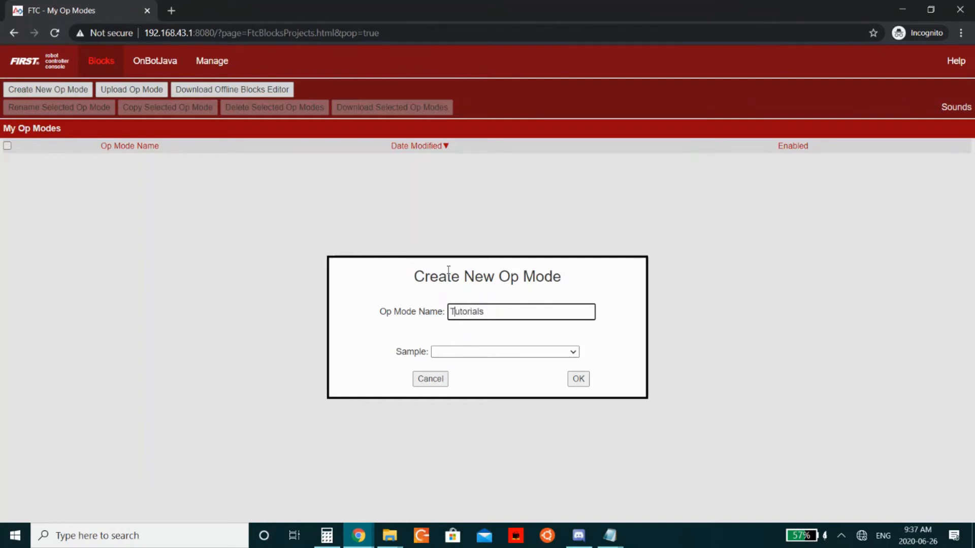
{"action": "left_click", "coordinate": [579, 378]}
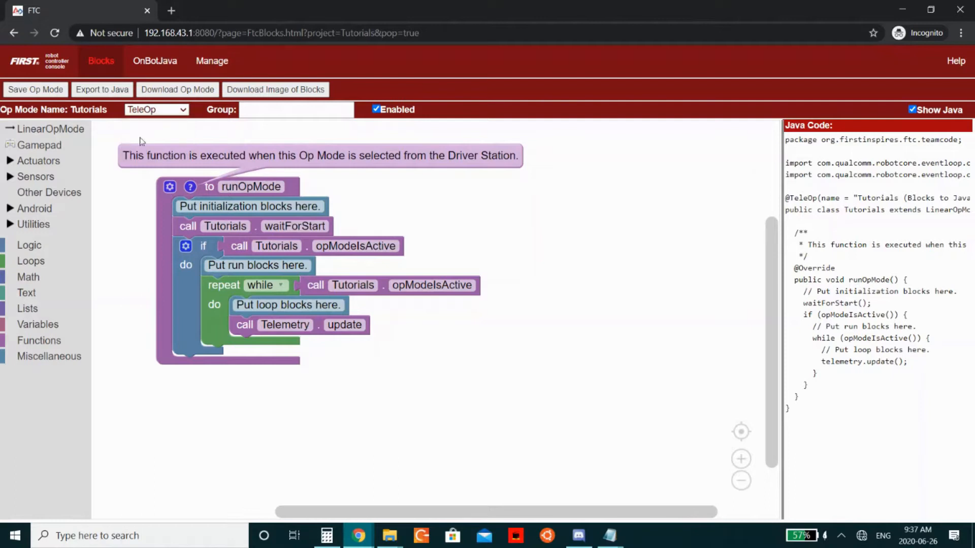
{"action": "mouse_move", "coordinate": [358, 128]}
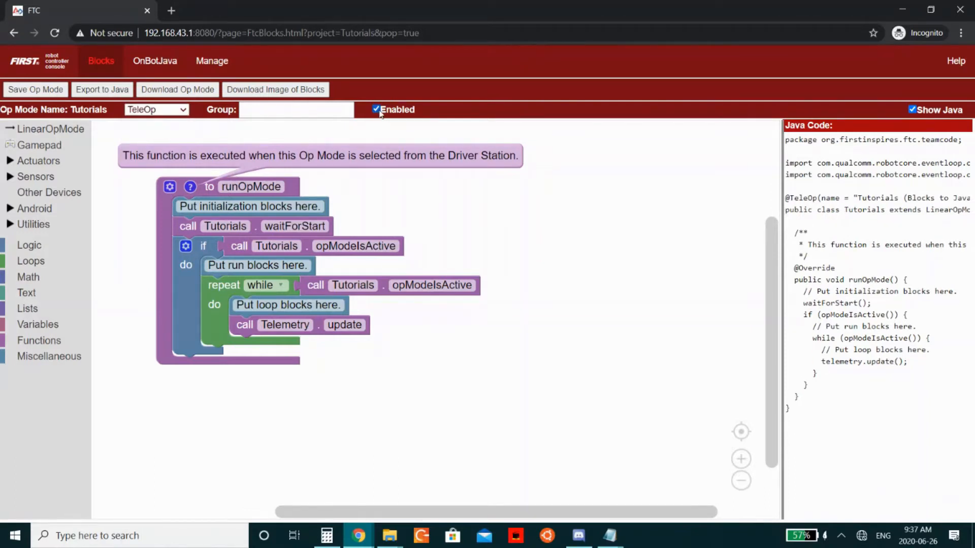
Step: Save the Tutorials op mode with Enabled left checked
{"action": "left_click", "coordinate": [34, 90]}
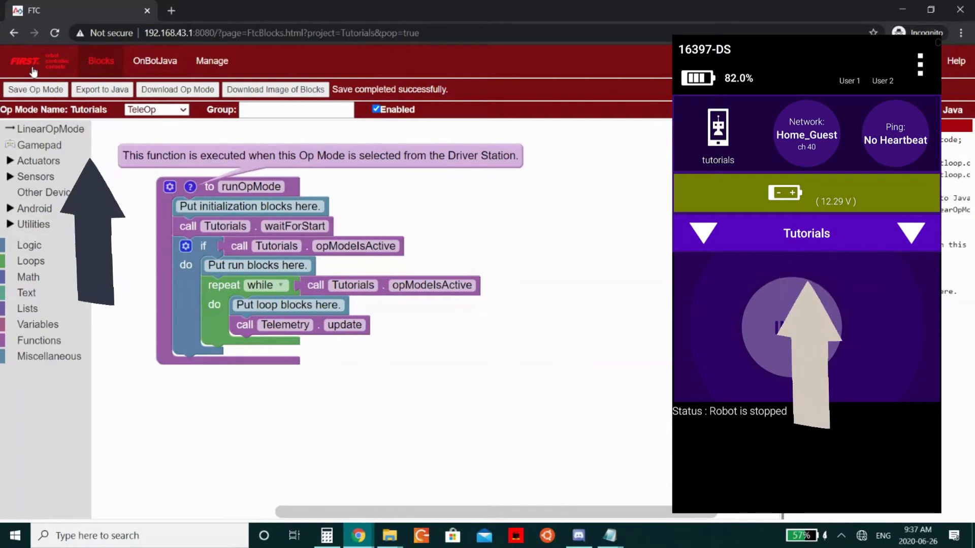
{"action": "left_click", "coordinate": [800, 327]}
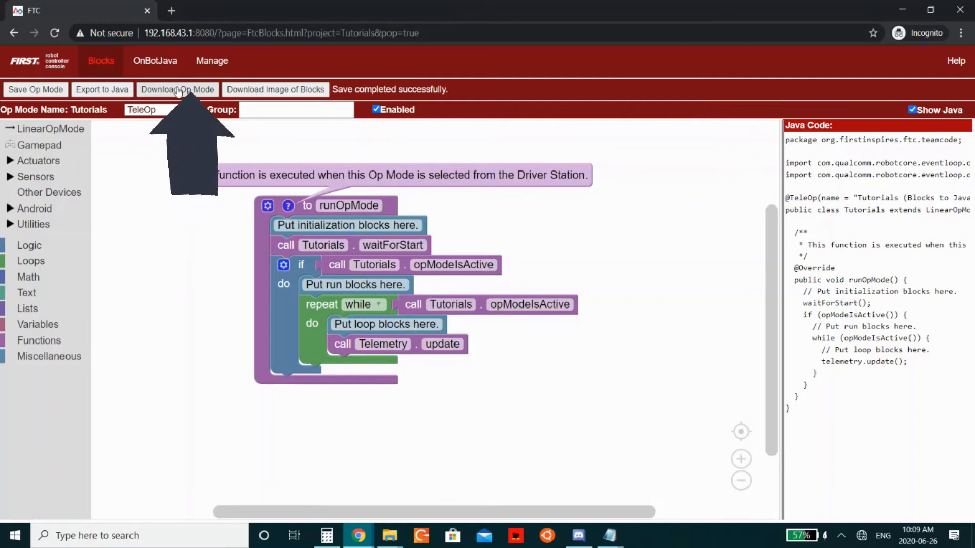
Step: Download Tutorials as Tutorials.blk, upload it back as Tutorials1, and return to the op mode list
{"action": "left_click", "coordinate": [177, 89]}
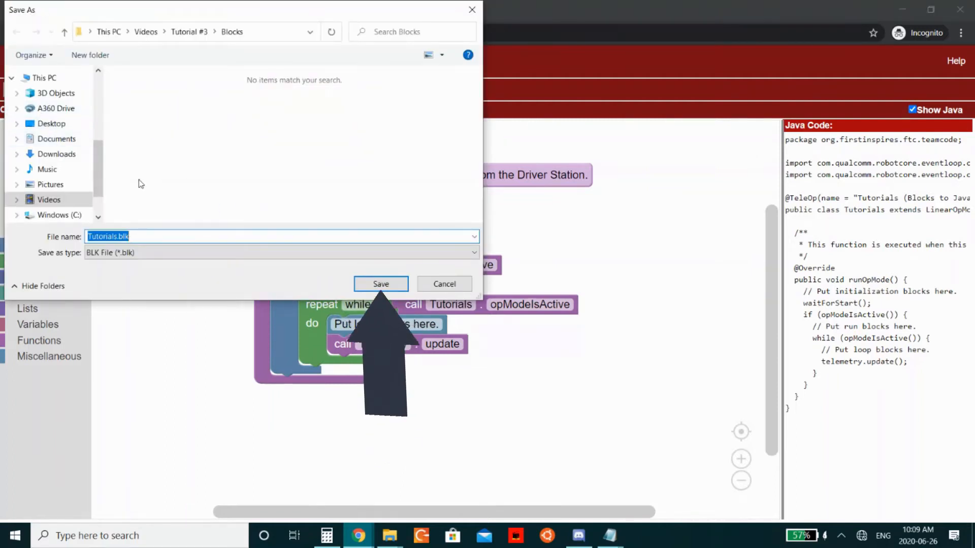
{"action": "left_click", "coordinate": [380, 284]}
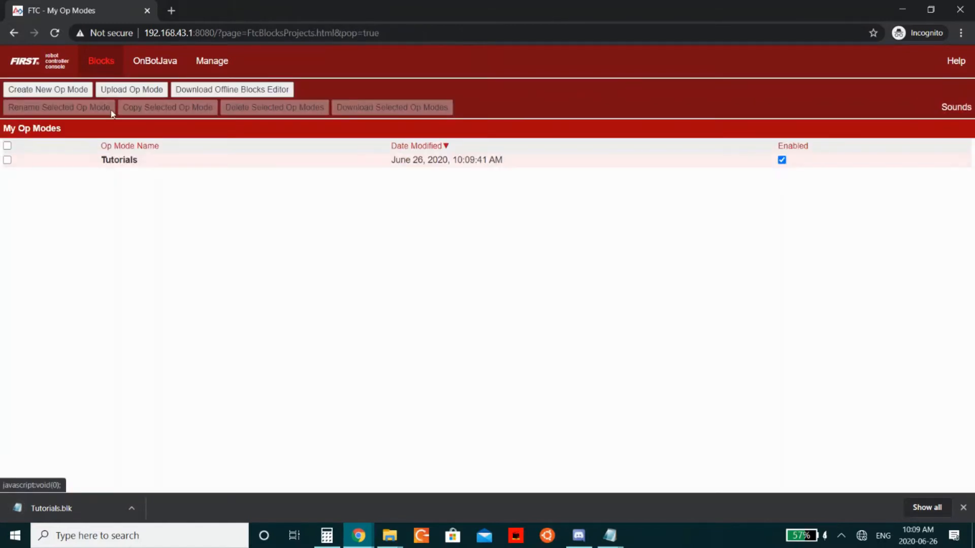
{"action": "left_click", "coordinate": [131, 90]}
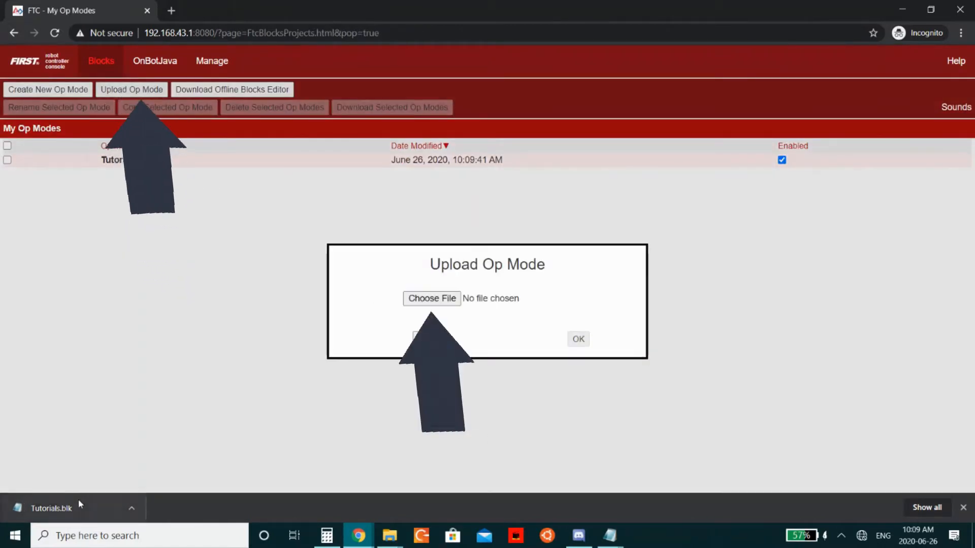
{"action": "left_click", "coordinate": [432, 299]}
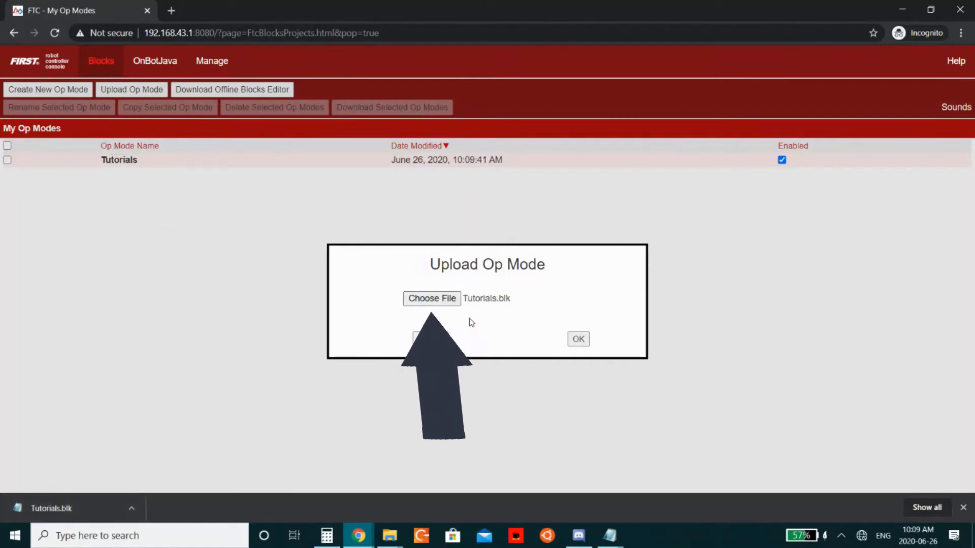
{"action": "left_click", "coordinate": [578, 339]}
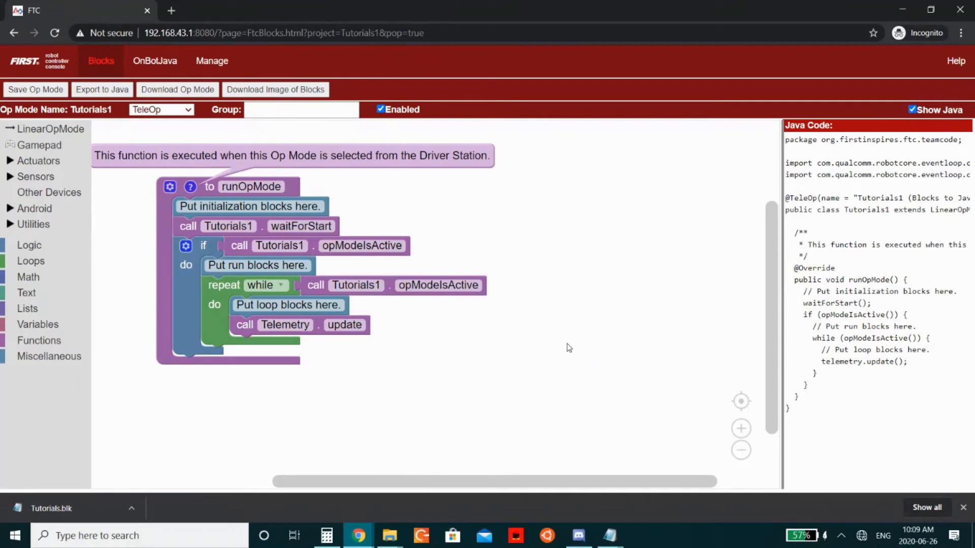
{"action": "left_click", "coordinate": [100, 60]}
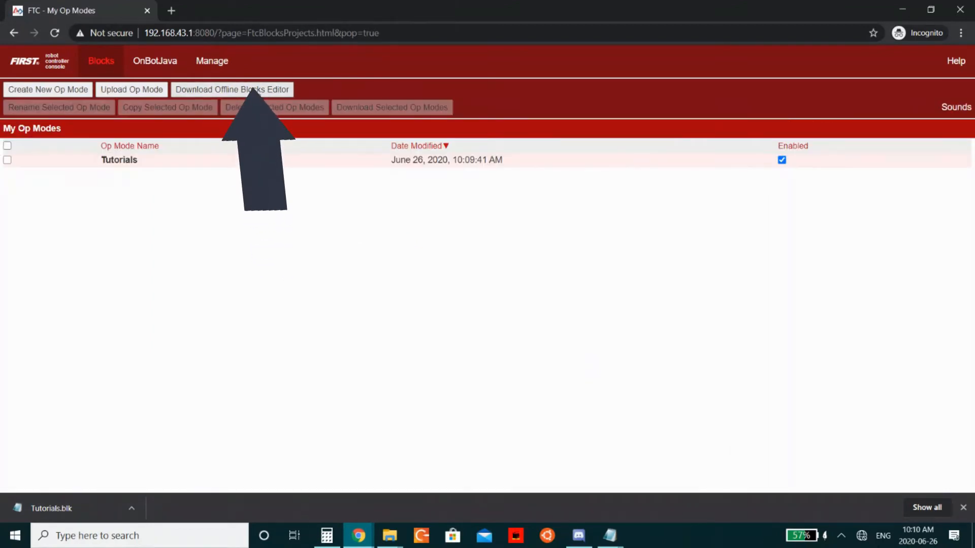
Step: Download the offline Blocks editor zip, extract it, and launch its index.html
{"action": "left_click", "coordinate": [232, 89]}
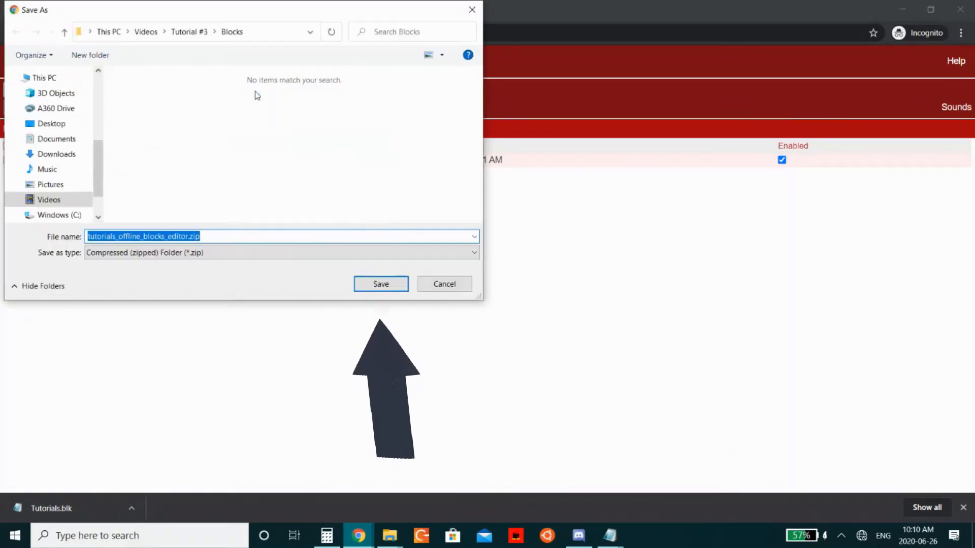
{"action": "left_click", "coordinate": [380, 284]}
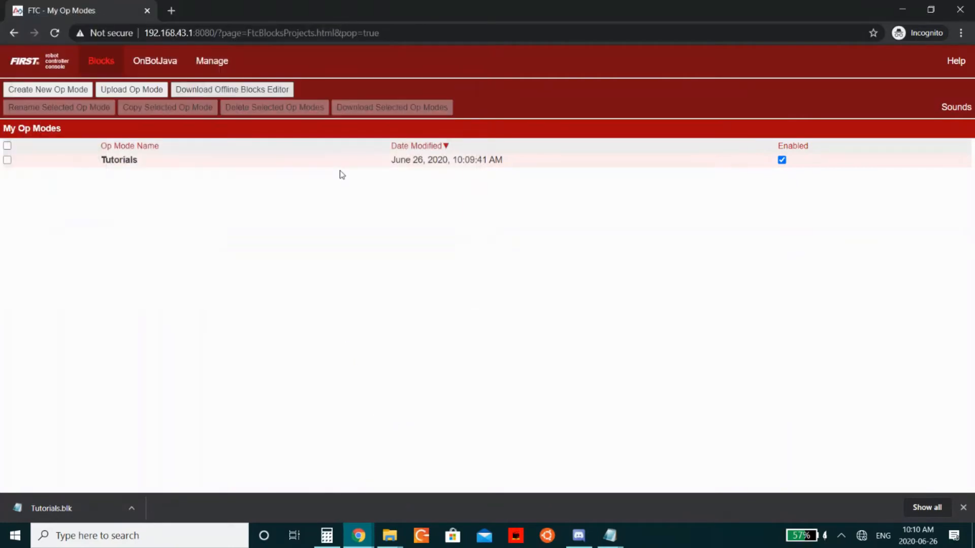
{"action": "left_click", "coordinate": [131, 507]}
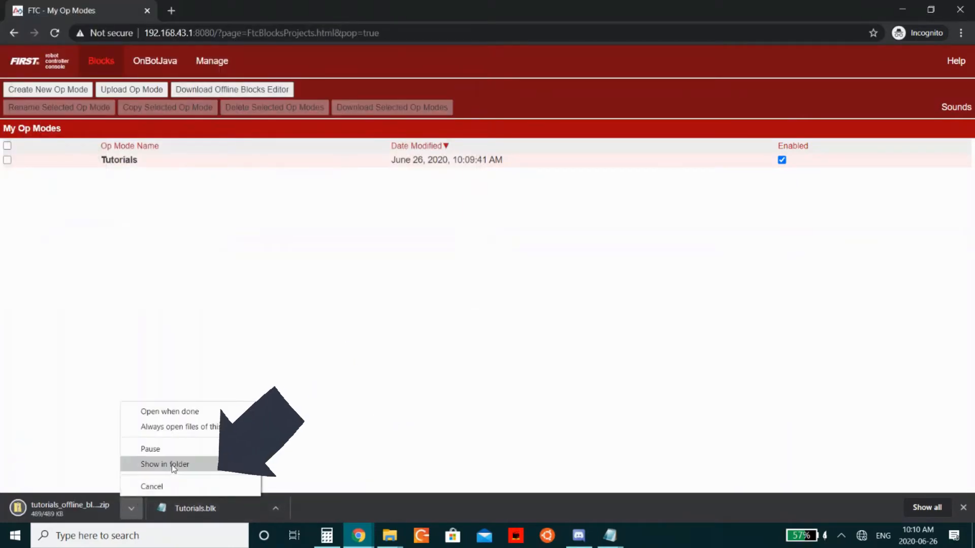
{"action": "left_click", "coordinate": [164, 464]}
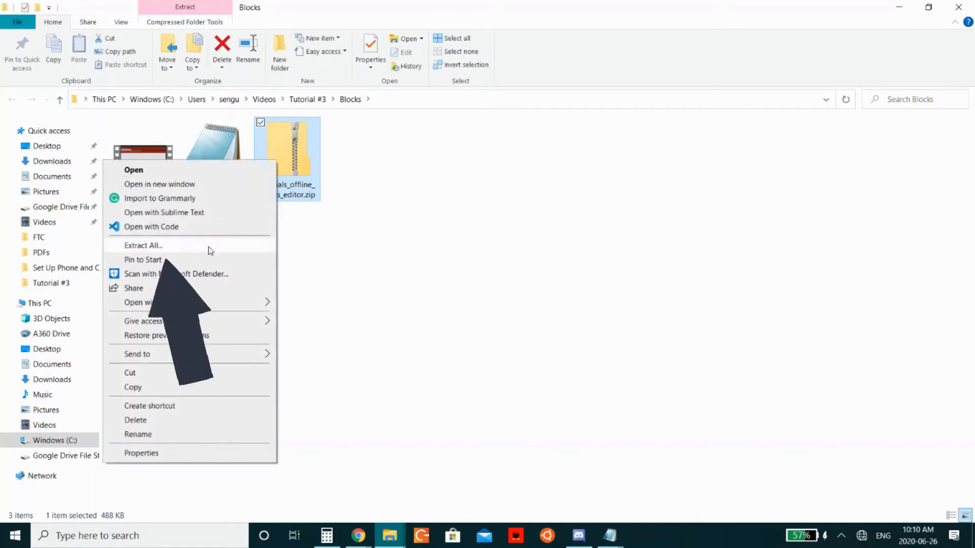
{"action": "left_click", "coordinate": [143, 245]}
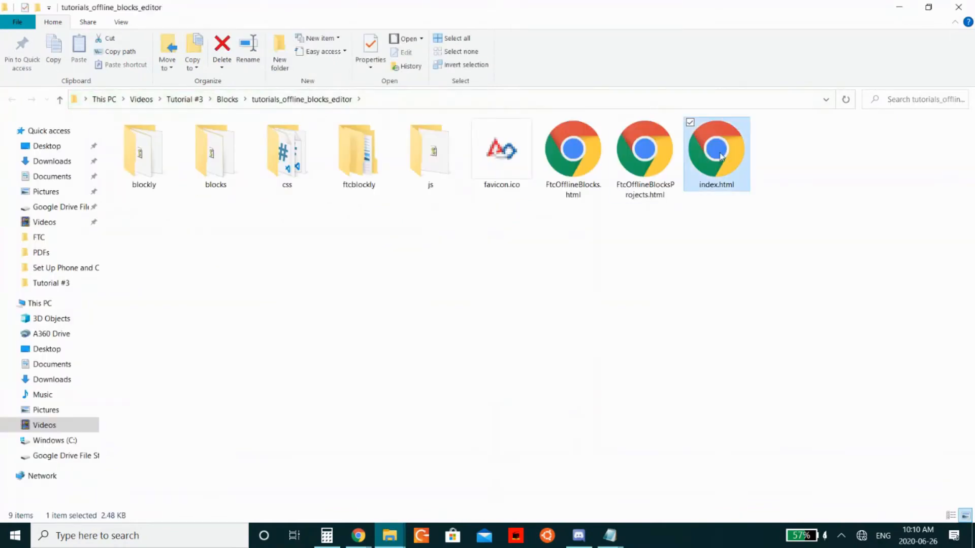
{"action": "double_click", "coordinate": [716, 149]}
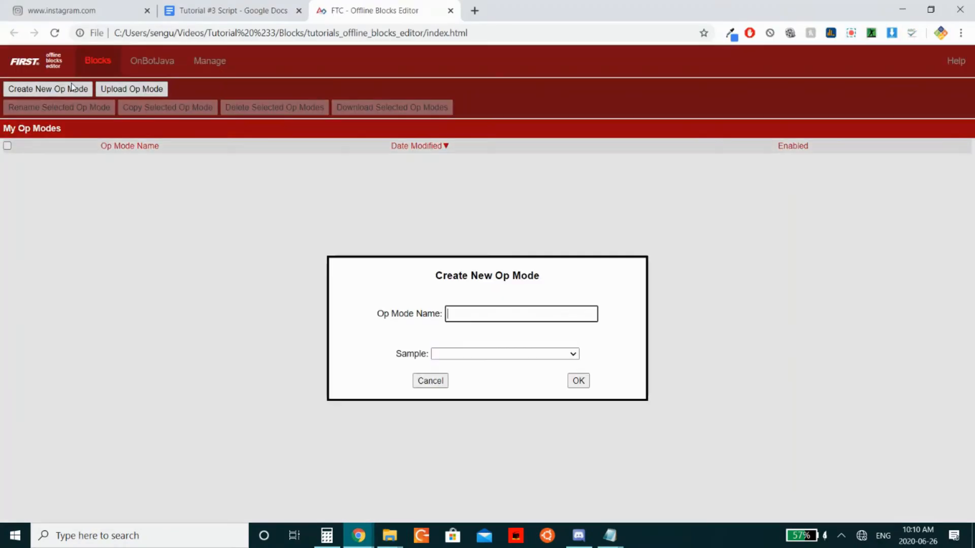
Step: Create a 'Test' op mode in the offline editor and download it as Test.blk
{"action": "type", "text": "Test"}
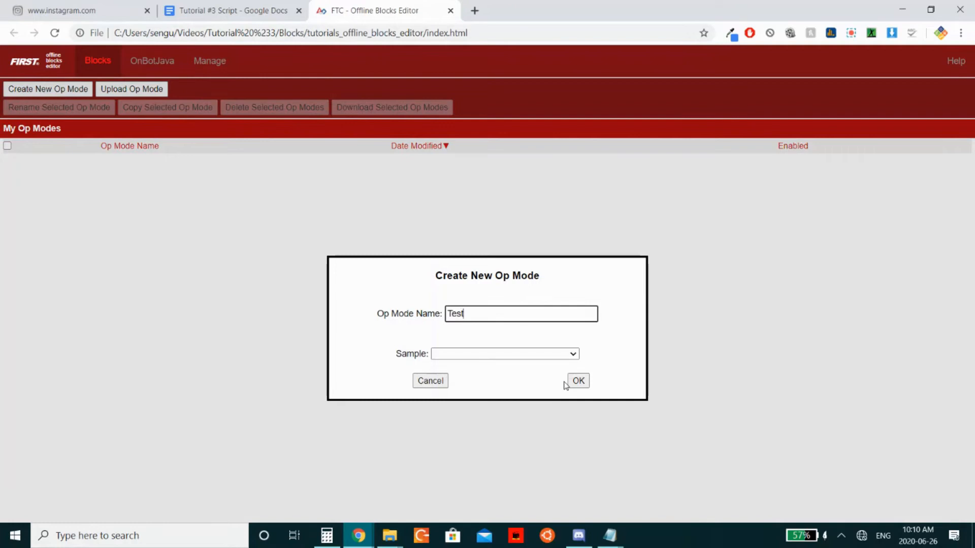
{"action": "left_click", "coordinate": [578, 380]}
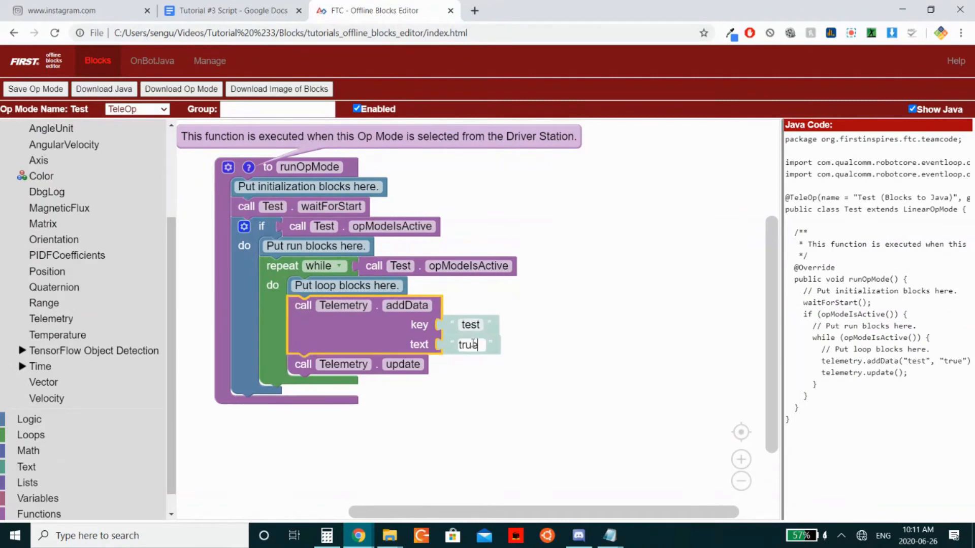
{"action": "left_click", "coordinate": [35, 89]}
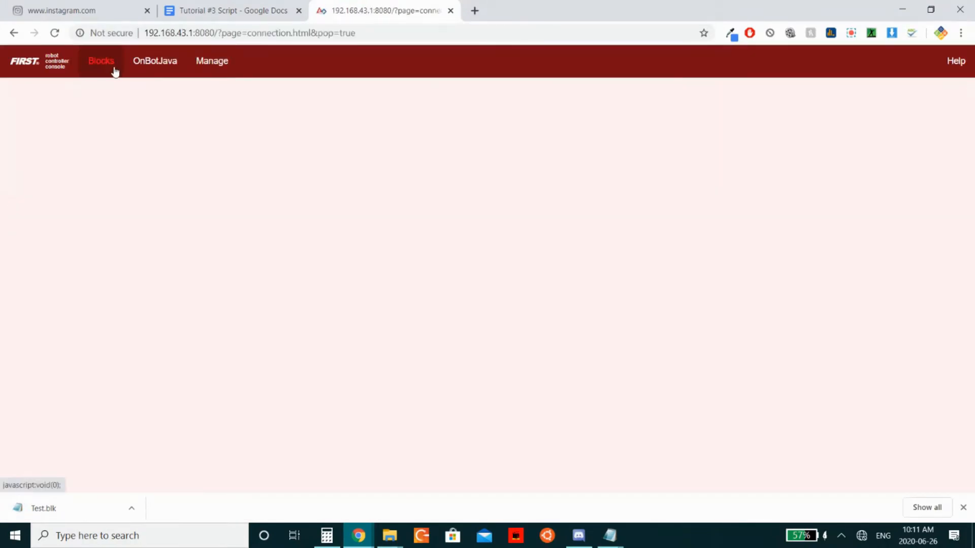
Step: Open the Tutorials op mode from the Blocks op mode list
{"action": "left_click", "coordinate": [102, 61]}
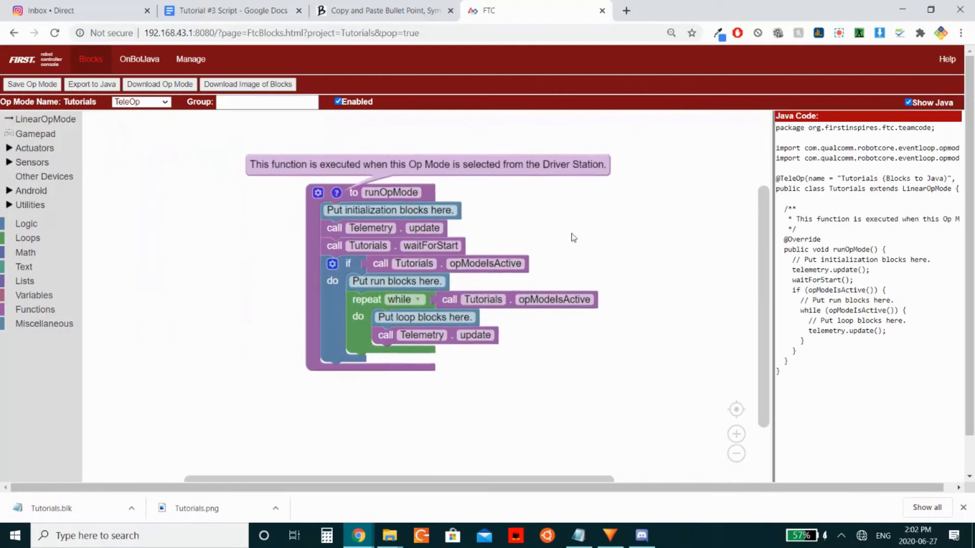
{"action": "left_click", "coordinate": [736, 434]}
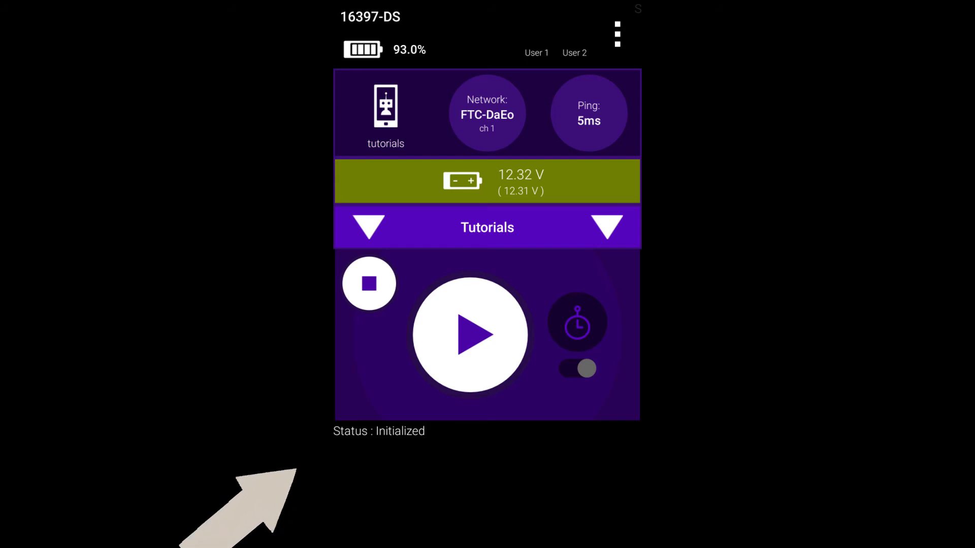
Step: Initialize the Tutorials TeleOp on the Driver Station
{"action": "left_click", "coordinate": [470, 335]}
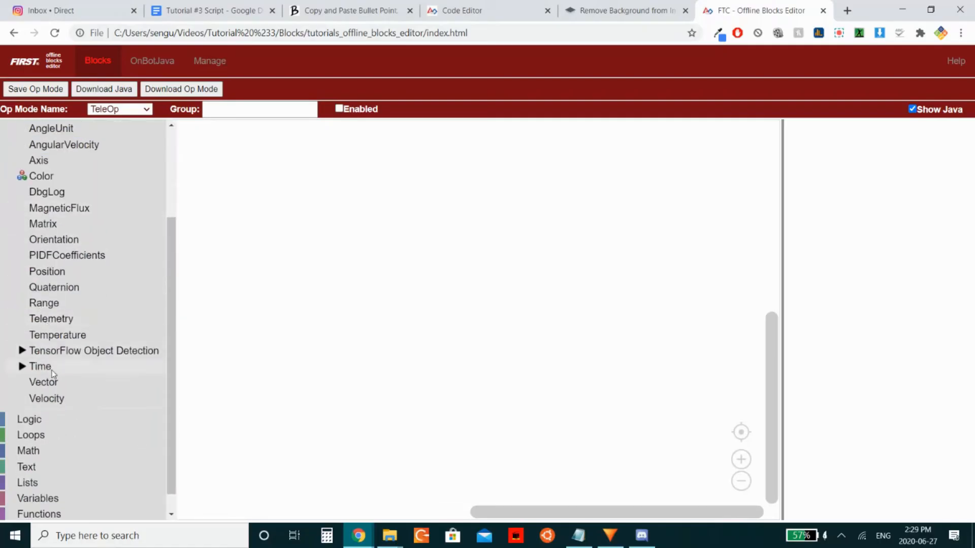
Step: Place a telemetry addData block and edit its key and text fields
{"action": "left_click", "coordinate": [50, 319]}
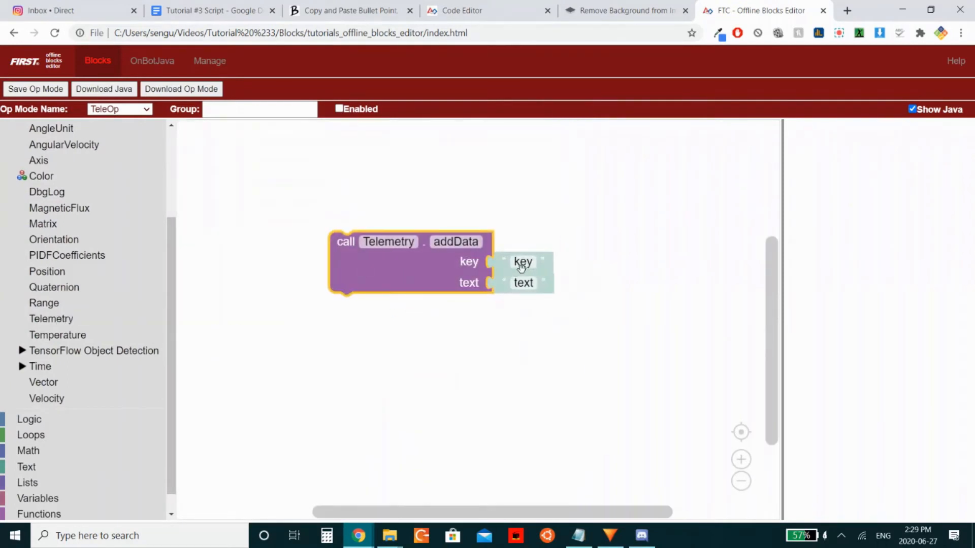
{"action": "type", "text": "Desc"}
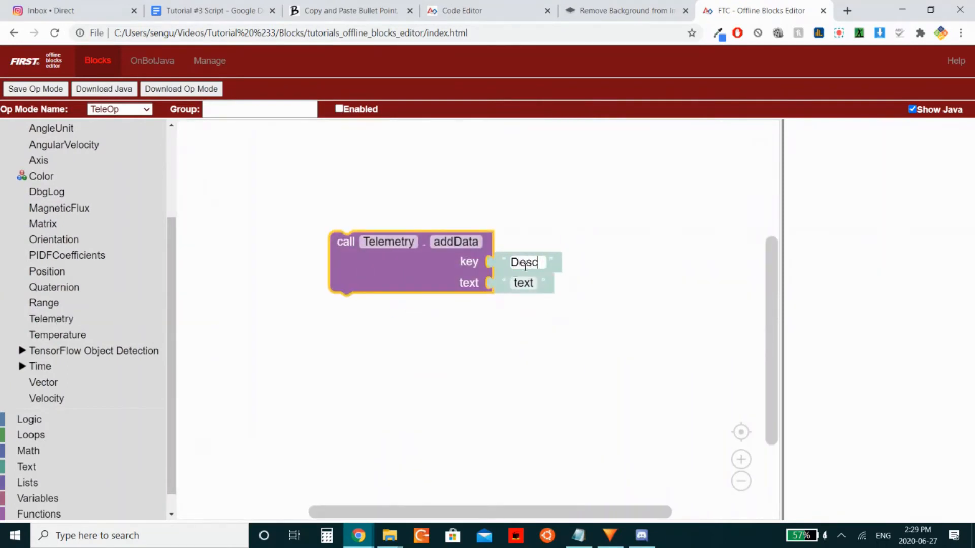
{"action": "type", "text": "riptio"}
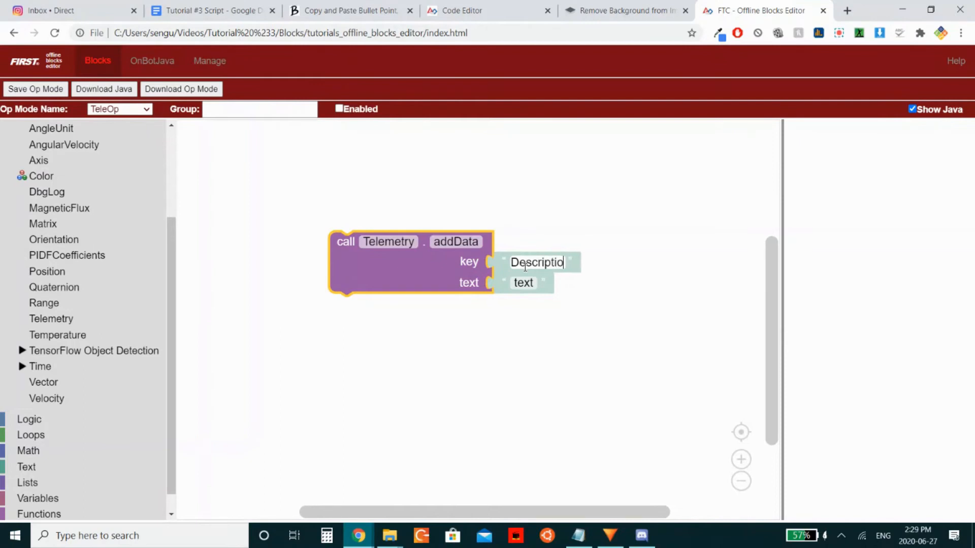
{"action": "left_click", "coordinate": [523, 283]}
{"action": "type", "text": "Value"}
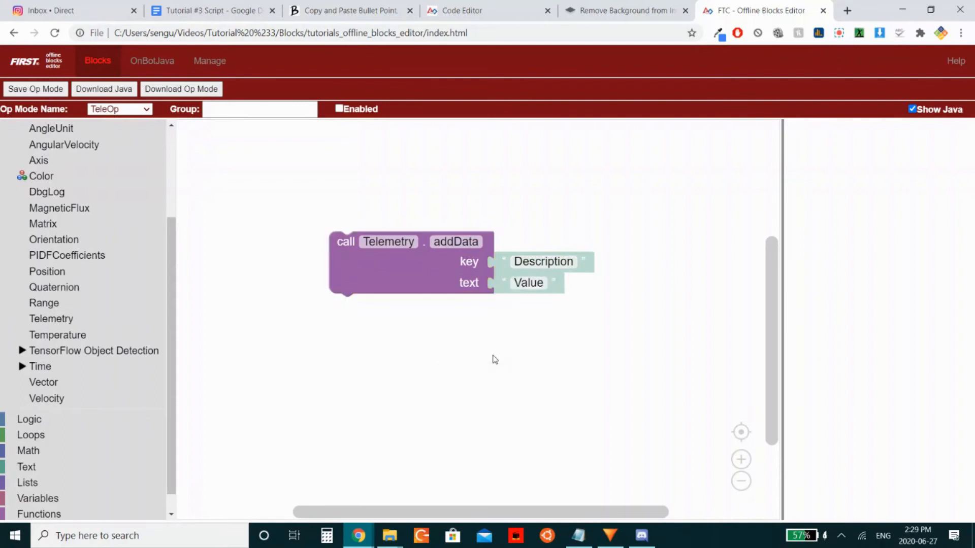
Step: Add a telemetry update, set key Status and text Initialized, then begin changing it to Run
{"action": "left_click", "coordinate": [51, 318]}
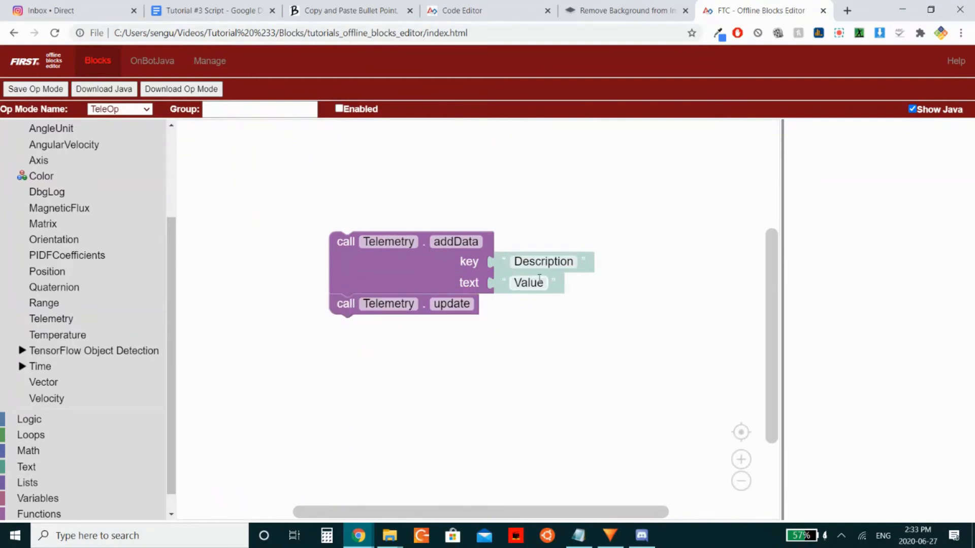
{"action": "type", "text": "Stat"}
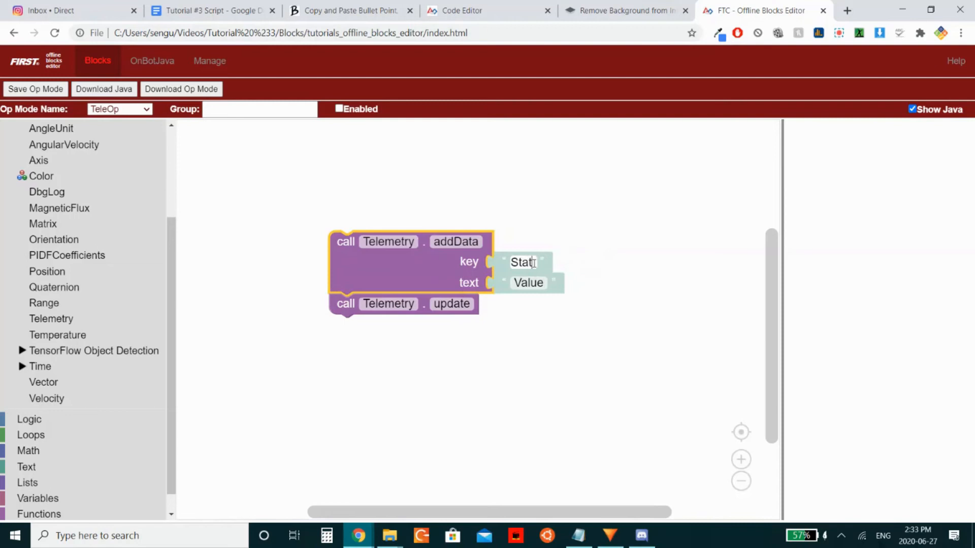
{"action": "type", "text": "Init"}
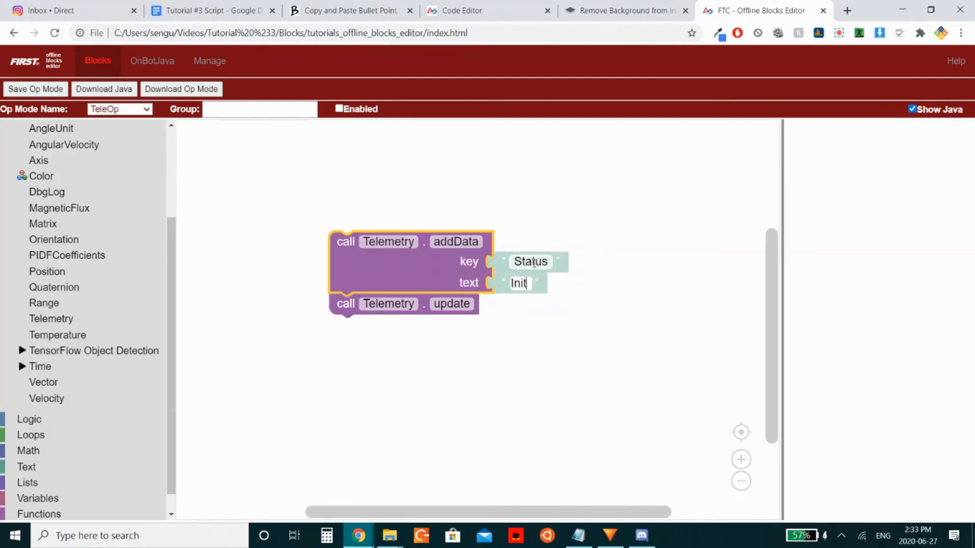
{"action": "type", "text": "ialized"}
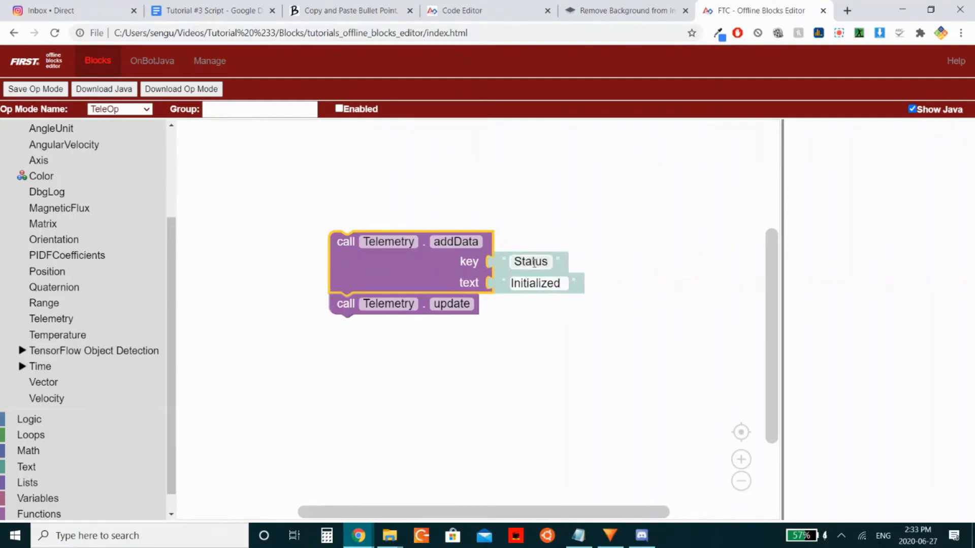
{"action": "double_click", "coordinate": [535, 284]}
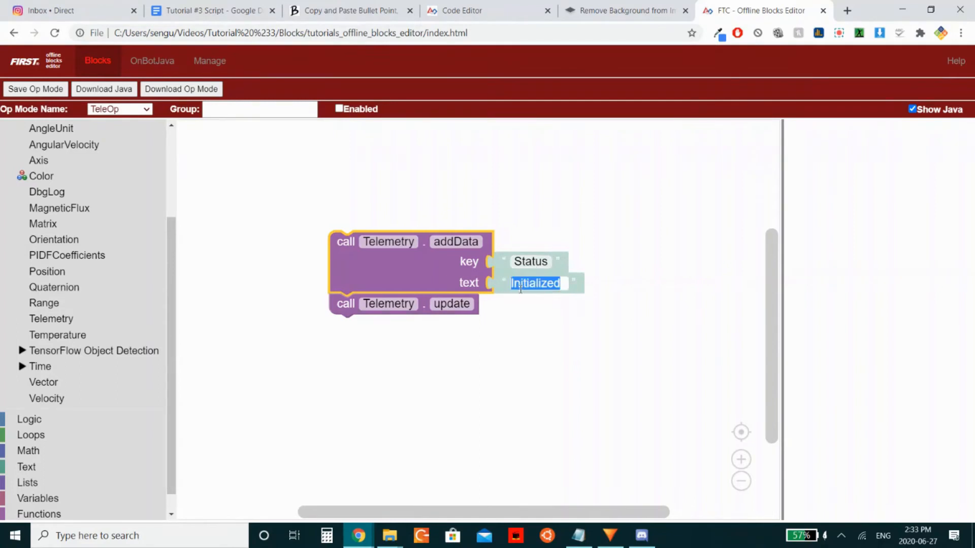
{"action": "type", "text": "Run"}
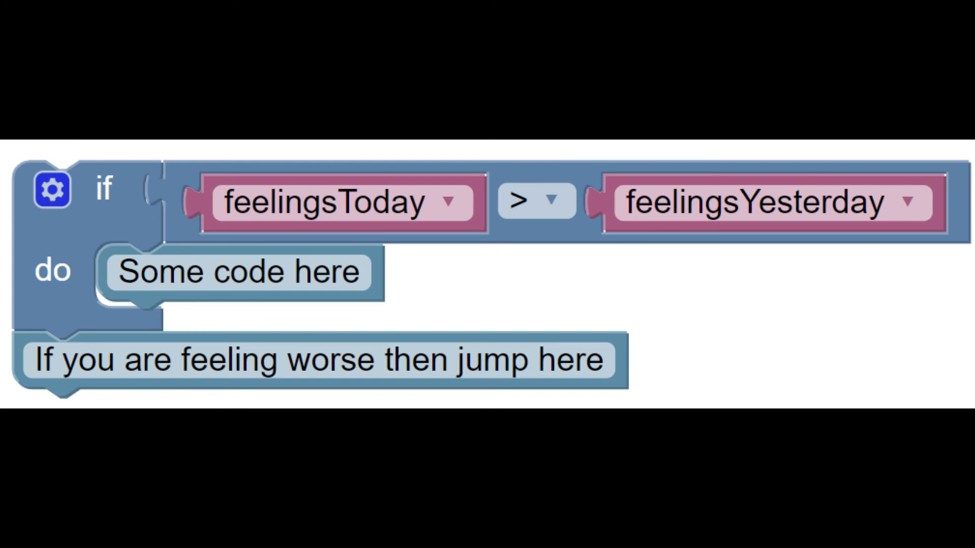
Step: Show an empty TeleOp blocks workspace with the block categories listed
{"action": "left_click", "coordinate": [46, 191]}
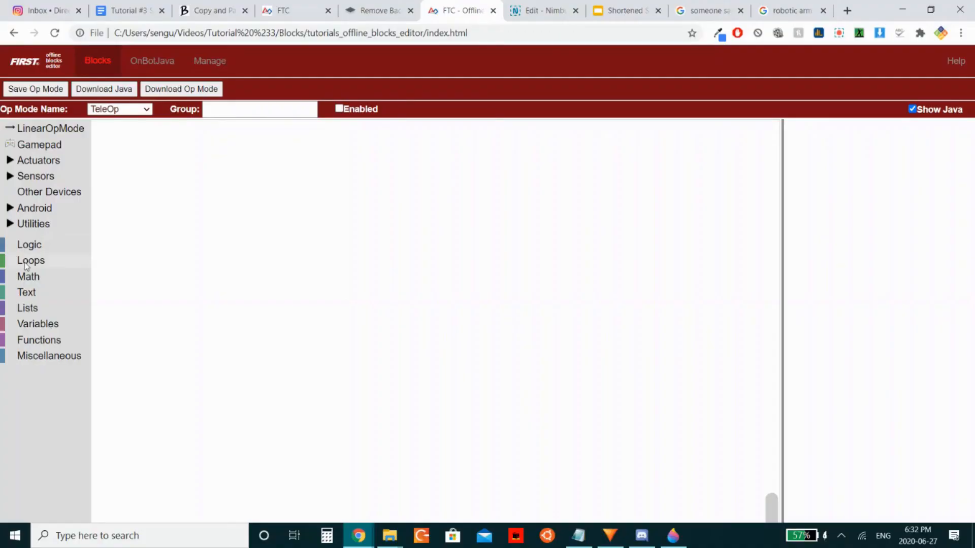
Step: Open the Loops block category to continue building the Tutorials op mode
{"action": "left_click", "coordinate": [29, 244]}
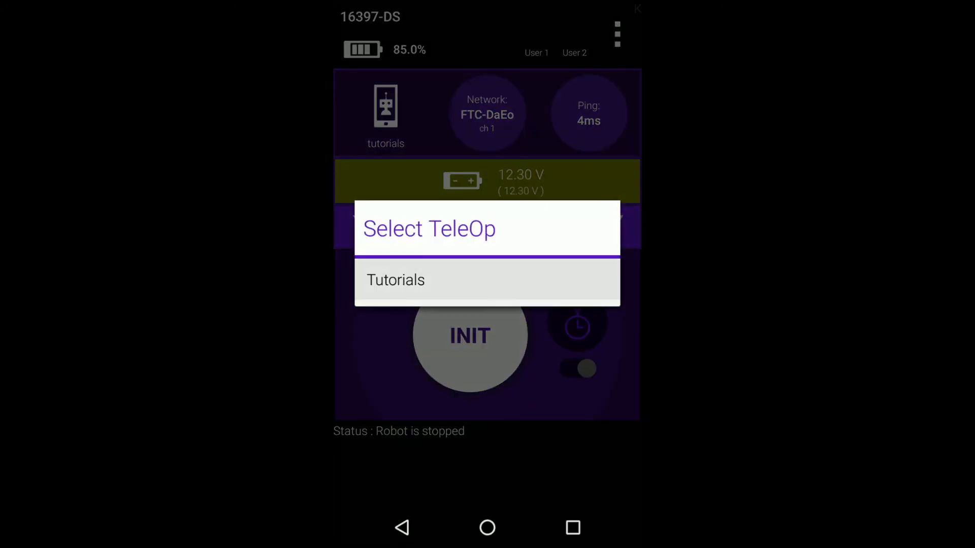
Step: Select Tutorials, then use INIT, Play and Stop on the Driver Station
{"action": "left_click", "coordinate": [395, 280]}
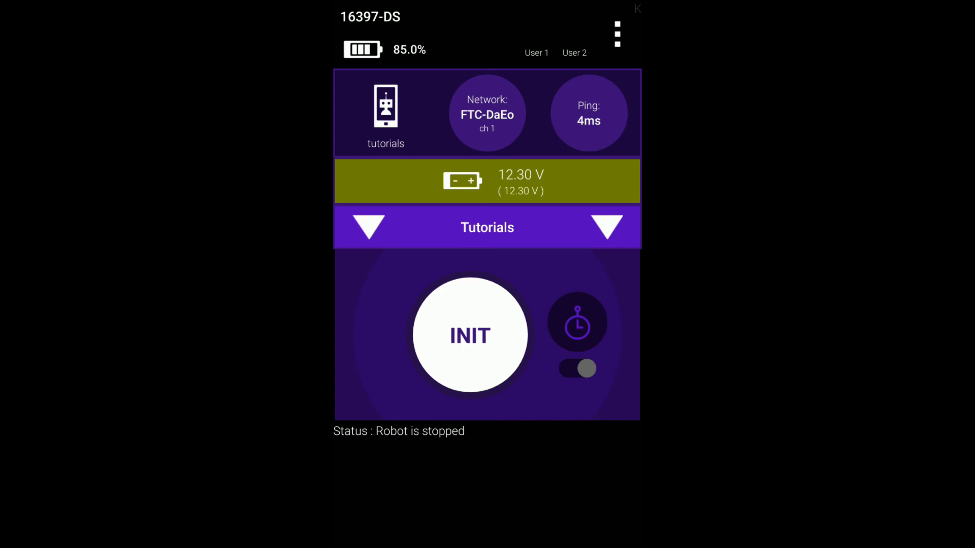
{"action": "left_click", "coordinate": [470, 335]}
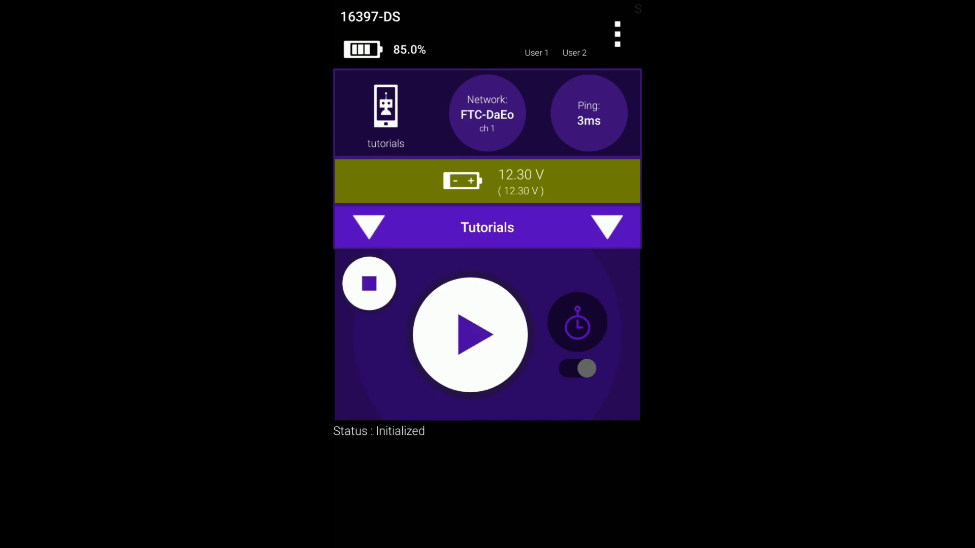
{"action": "left_click", "coordinate": [471, 337]}
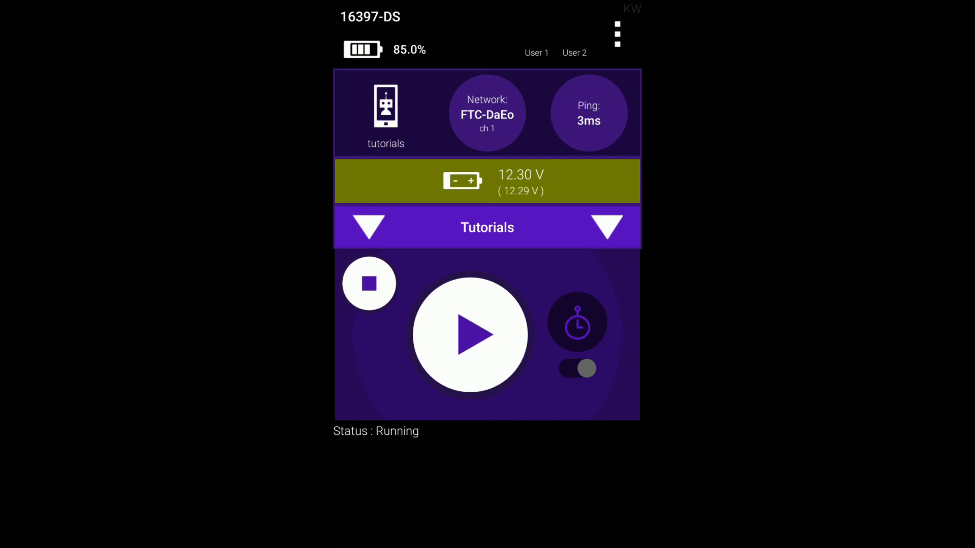
{"action": "left_click", "coordinate": [470, 335]}
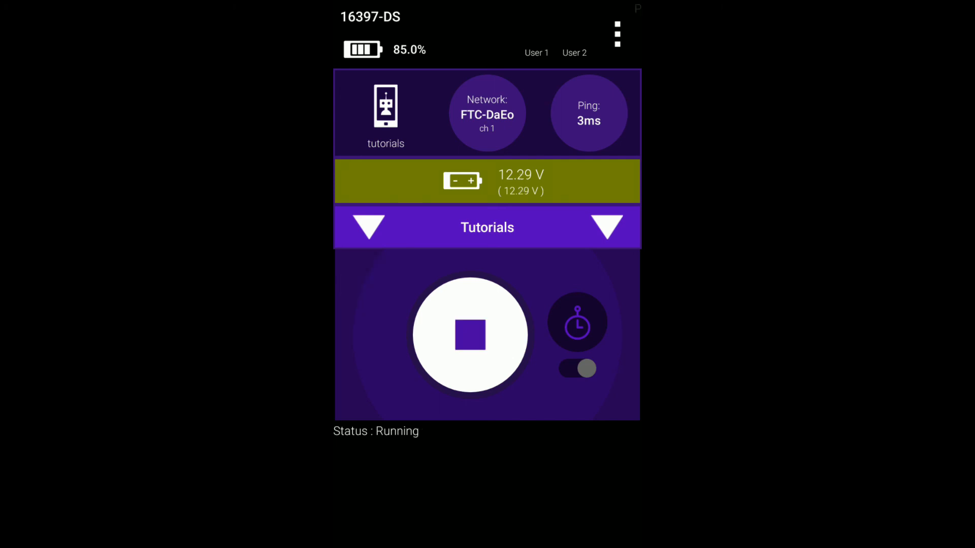
{"action": "left_click", "coordinate": [470, 336]}
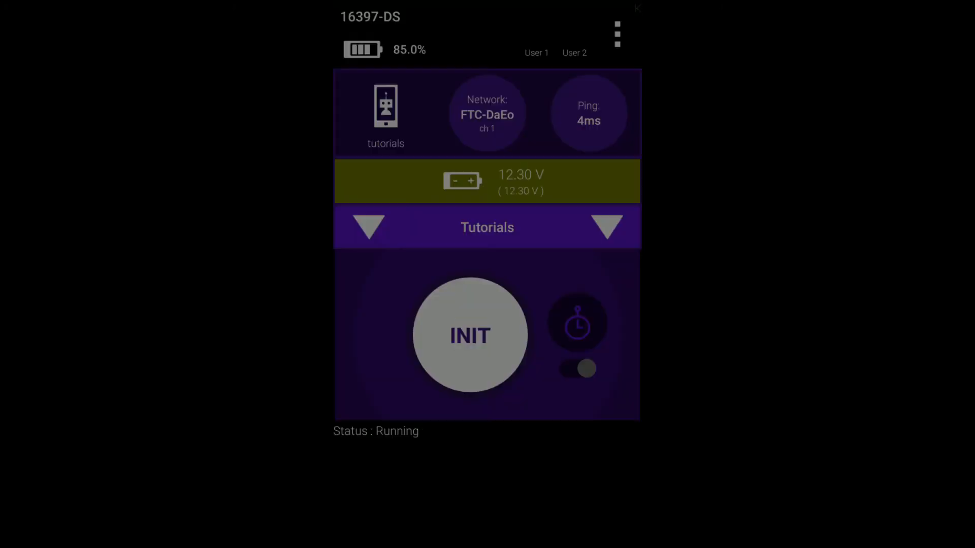
{"action": "left_click", "coordinate": [469, 336]}
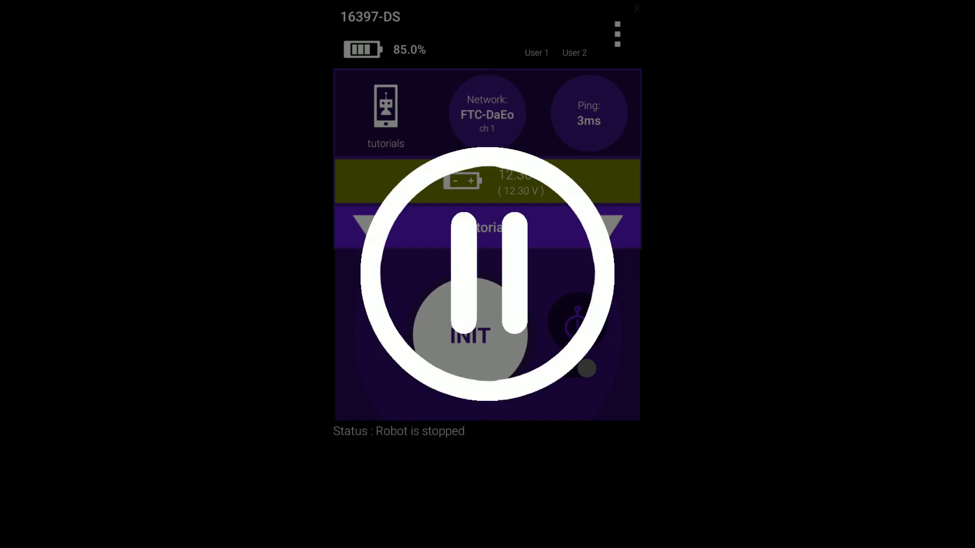